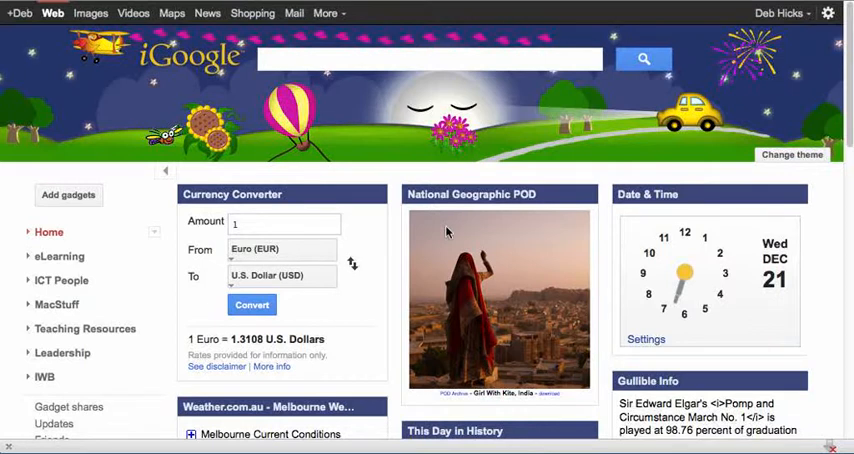
mouse_move(370, 137)
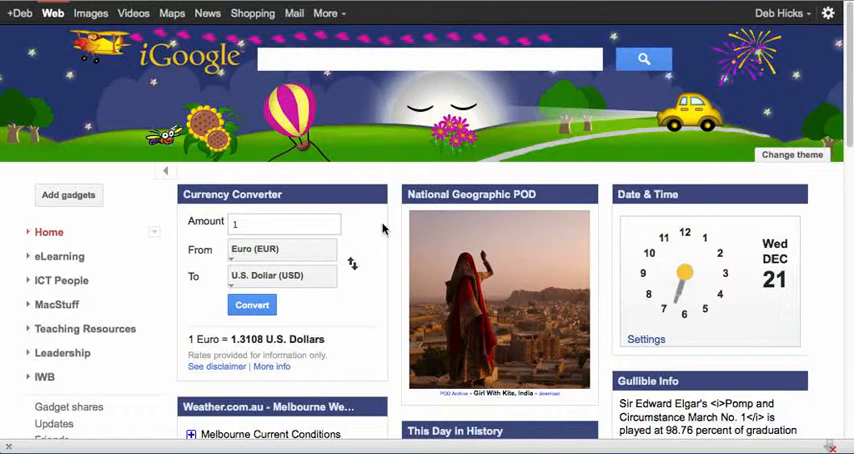
mouse_move(570, 165)
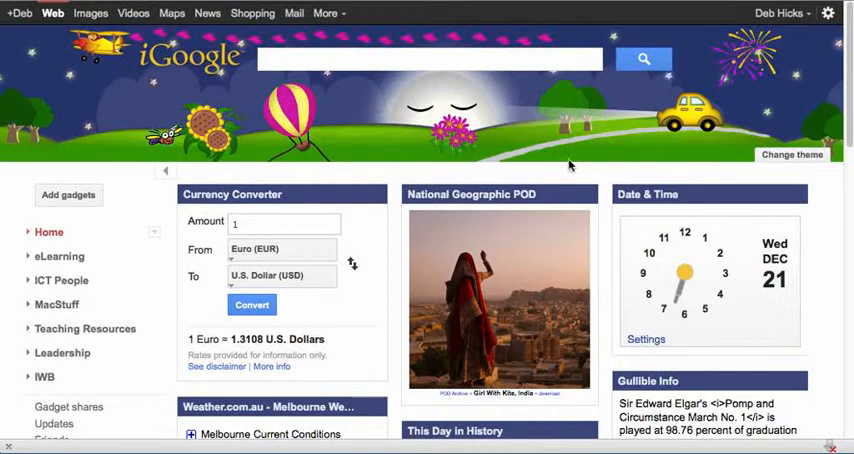
mouse_move(207, 207)
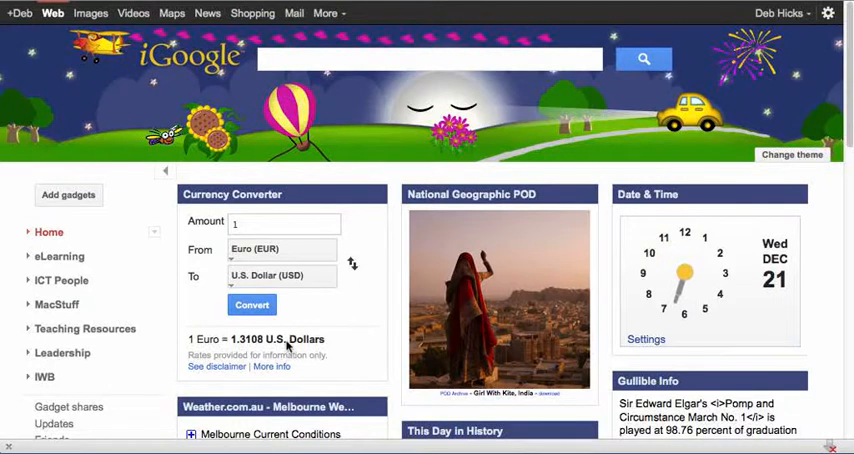
mouse_move(336, 315)
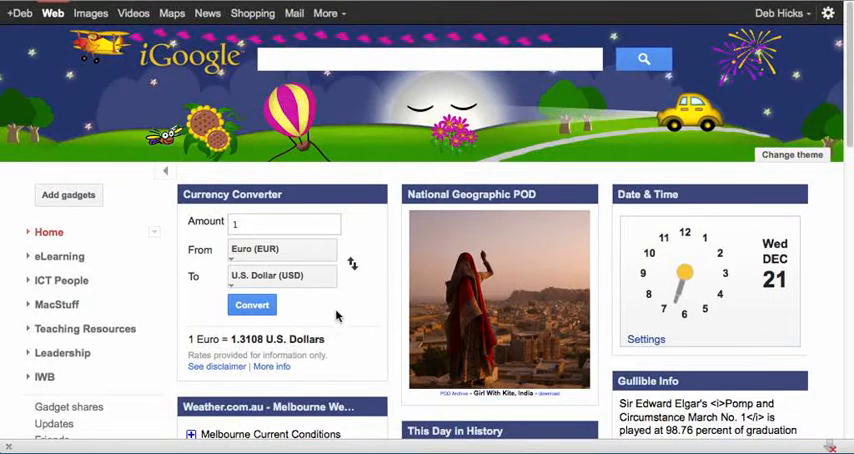
mouse_move(360, 223)
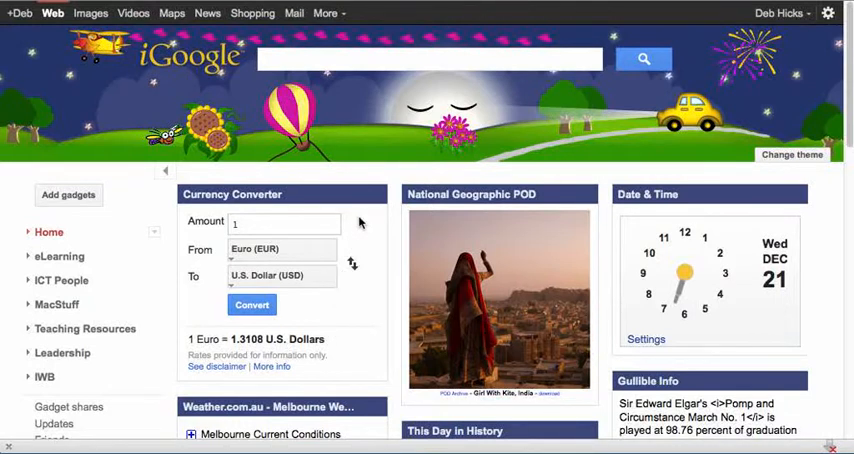
Open View Frame Info for the Currency Converter gadget's frame.
right_click(360, 222)
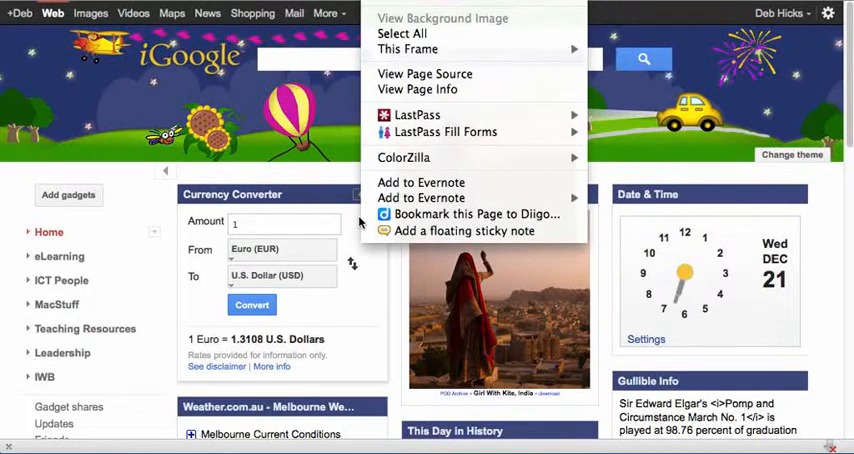
mouse_move(408, 49)
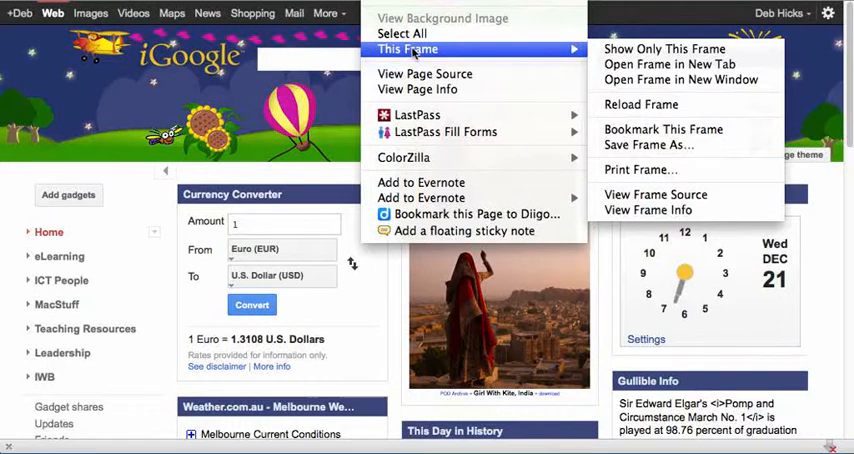
mouse_move(664, 48)
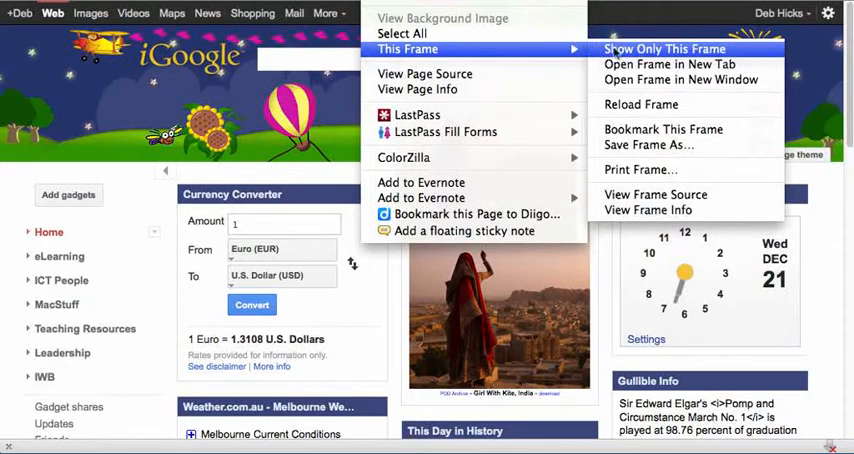
mouse_move(648, 210)
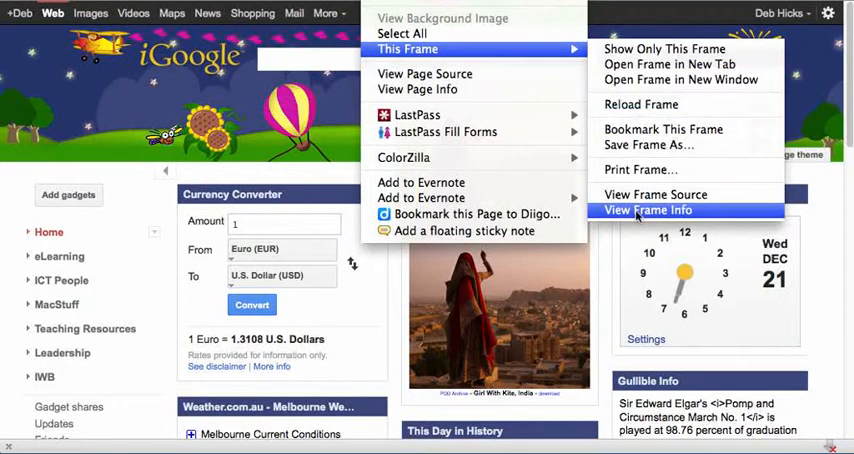
left_click(648, 209)
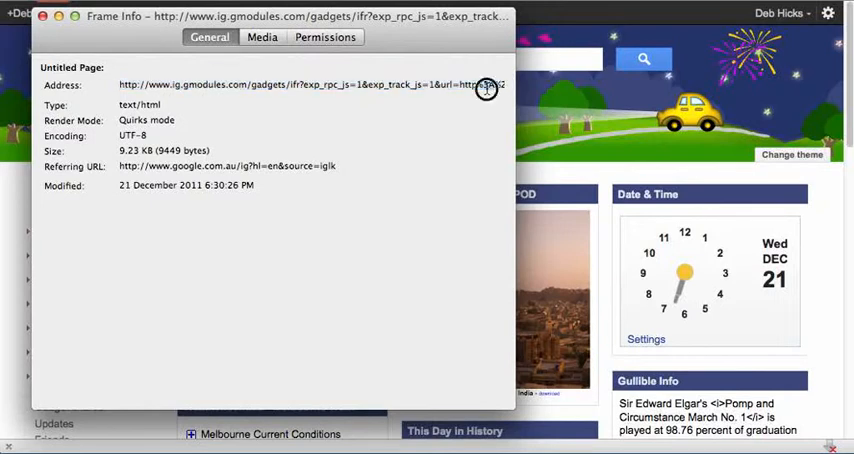
Select the gadget's gmodules address in the Frame Info Address field to copy it.
left_click(487, 85)
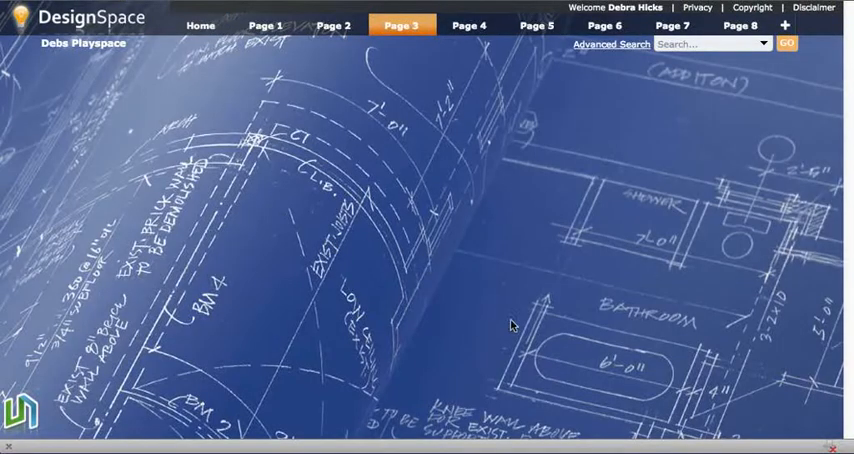
Add an IFrame portlet from the Tools applications to Page 3 of Debs Playspace.
left_click(574, 419)
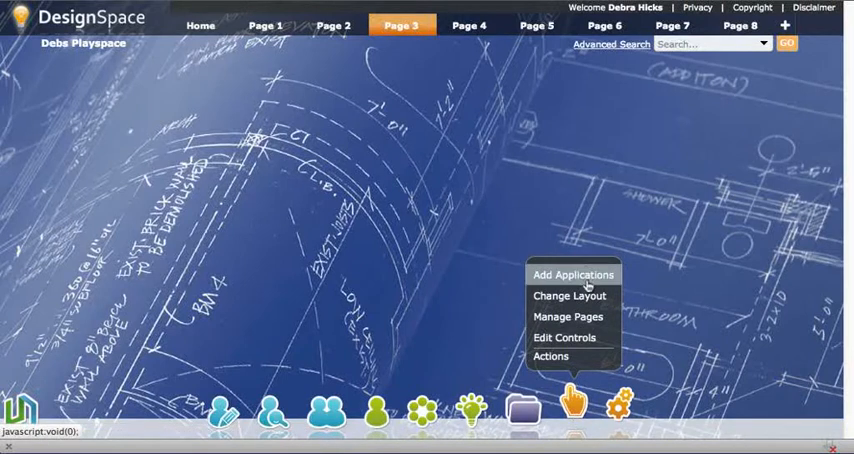
left_click(572, 274)
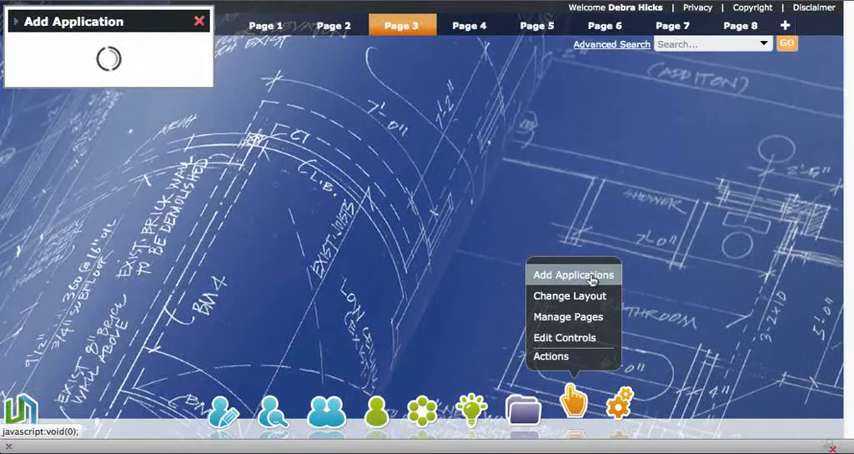
left_click(573, 274)
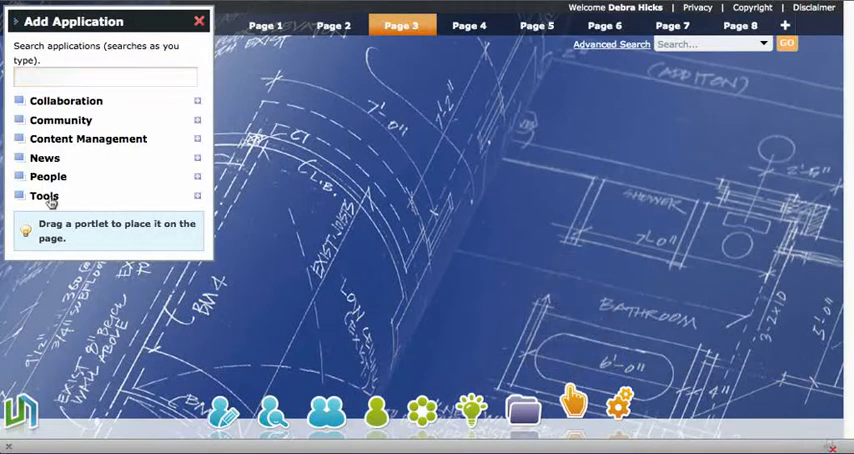
left_click(44, 195)
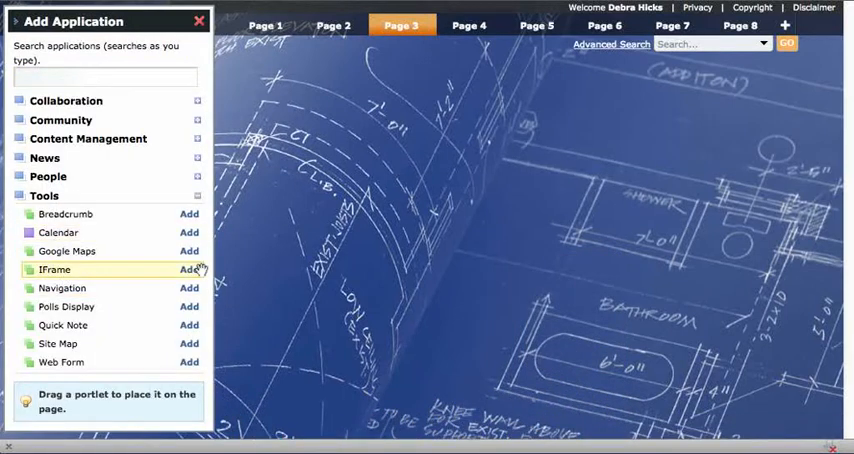
left_click(189, 269)
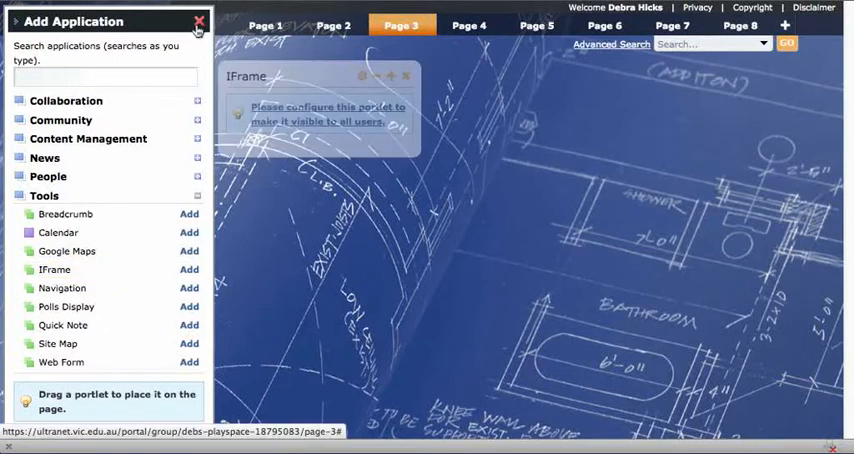
left_click(203, 21)
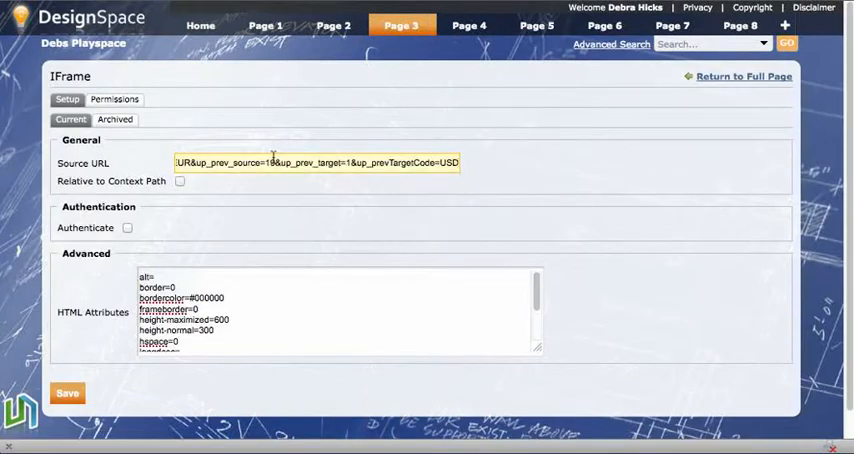
Save the IFrame setup with the gmodules Currency Converter address as Source URL.
scroll("down", 3)
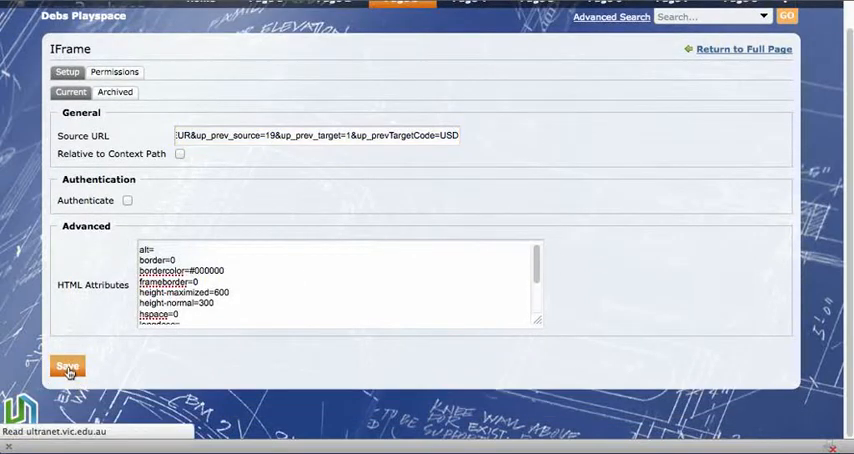
left_click(67, 366)
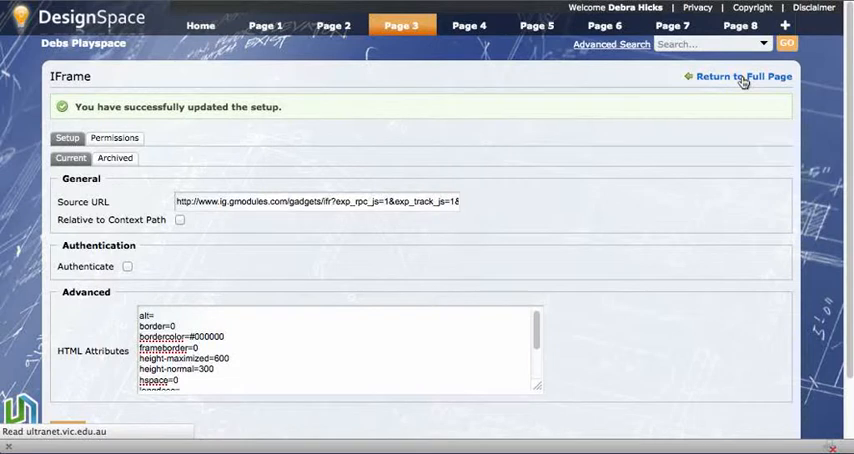
Return to the full Page 3 view and retitle the IFrame portlet 'Currency Converter'.
left_click(744, 76)
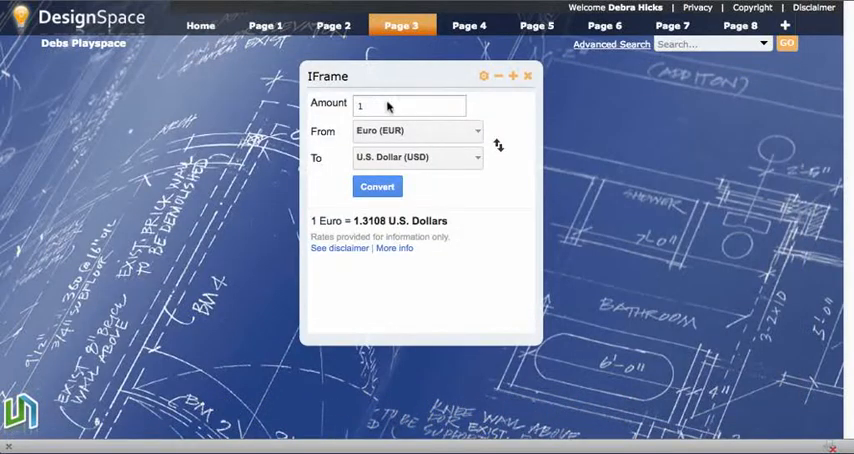
mouse_move(452, 260)
type("Cu")
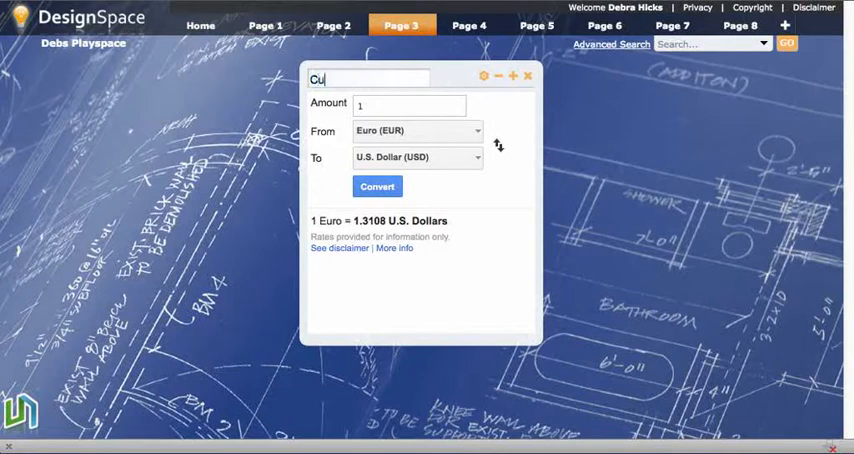
type("rrenc")
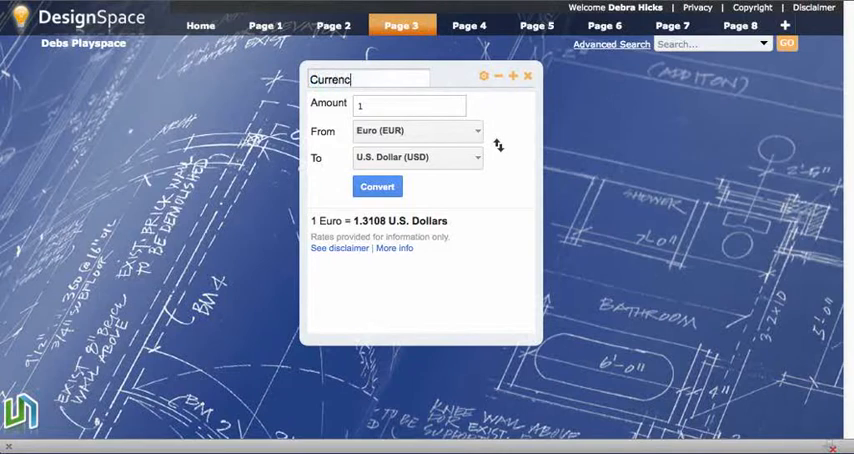
type("Currency Converte")
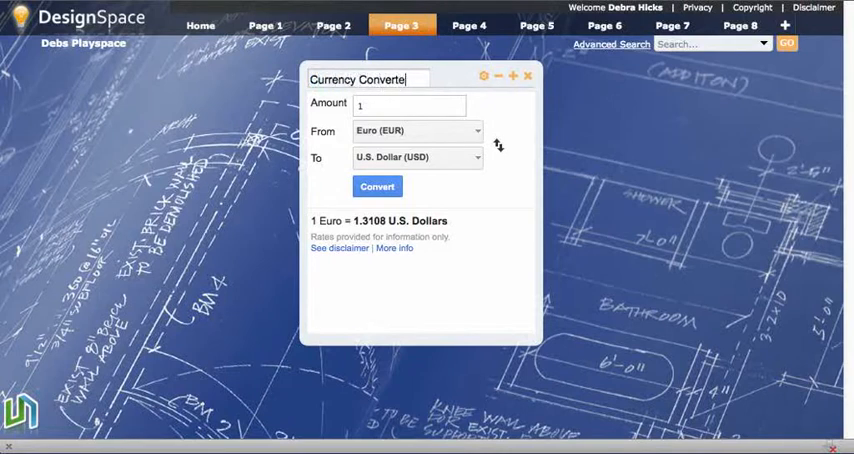